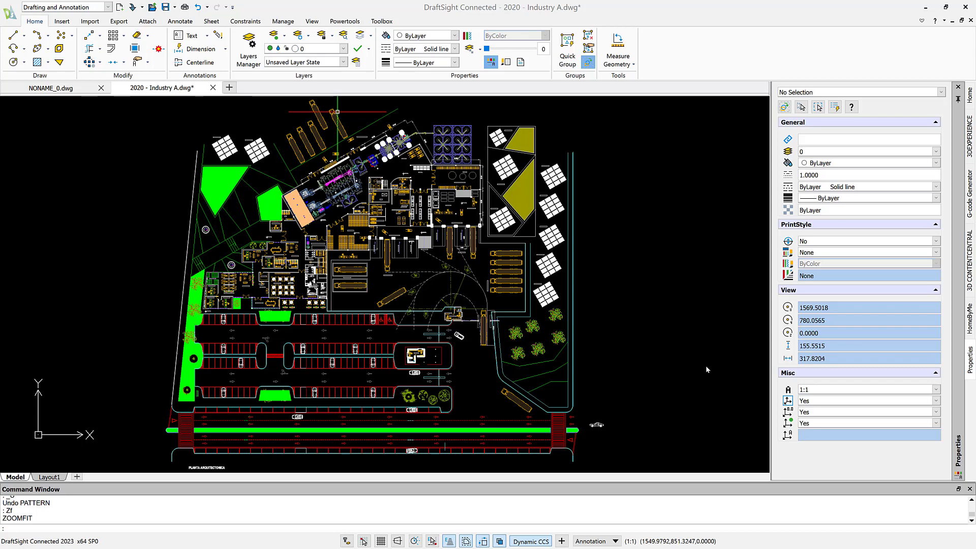
mouse_move(703, 366)
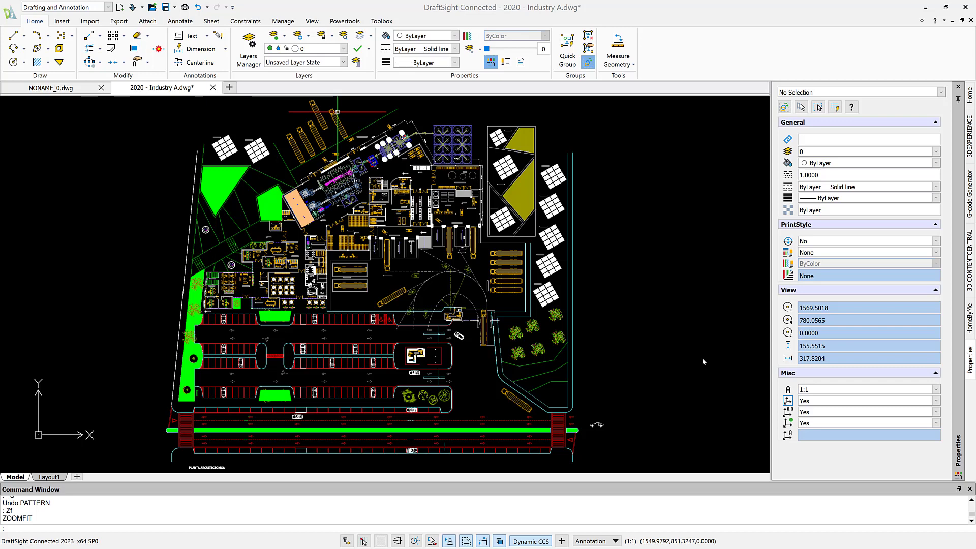
mouse_move(691, 358)
text(ZW)
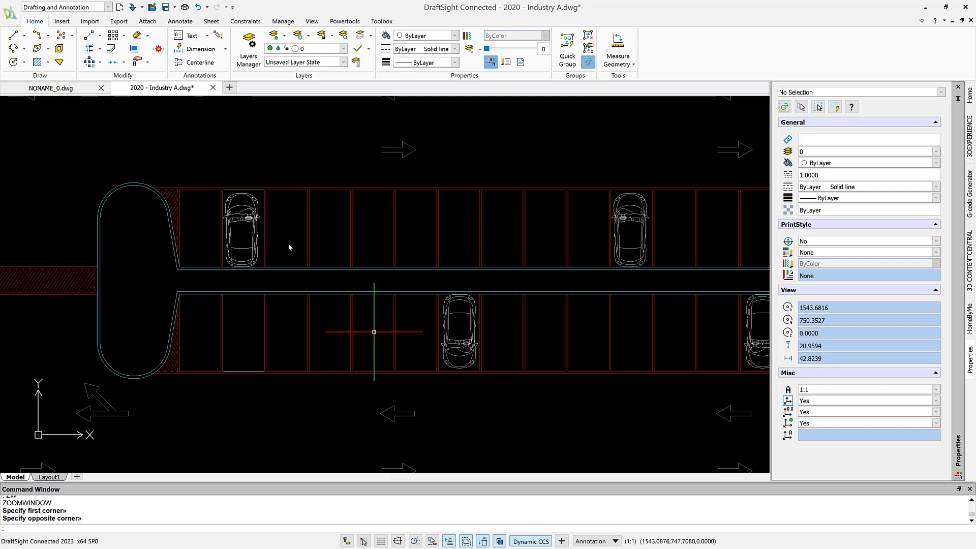
mouse_move(234, 245)
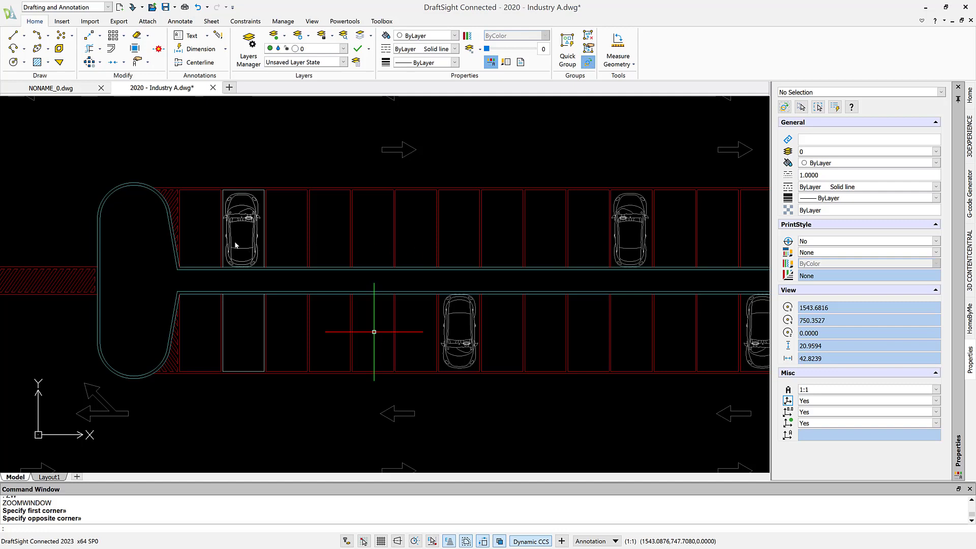
mouse_move(329, 243)
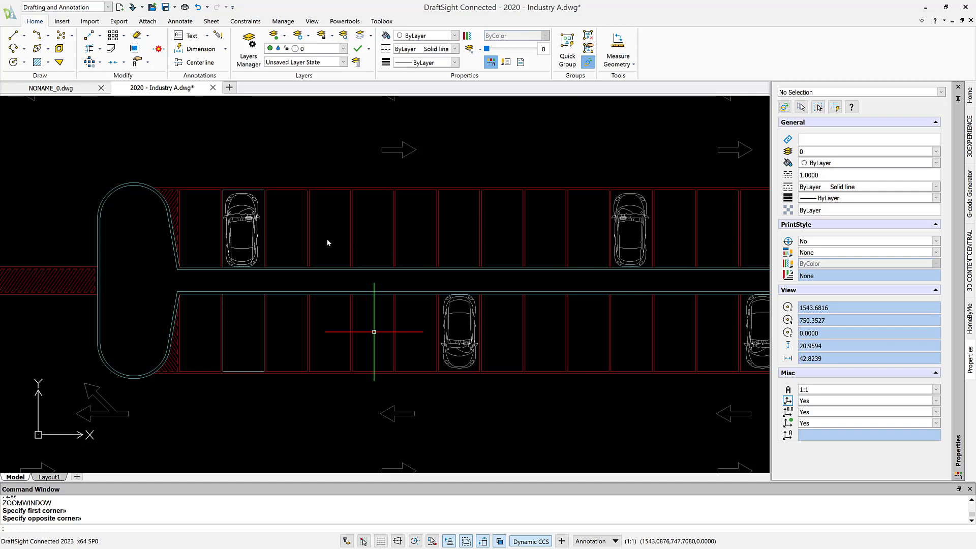
mouse_move(505, 248)
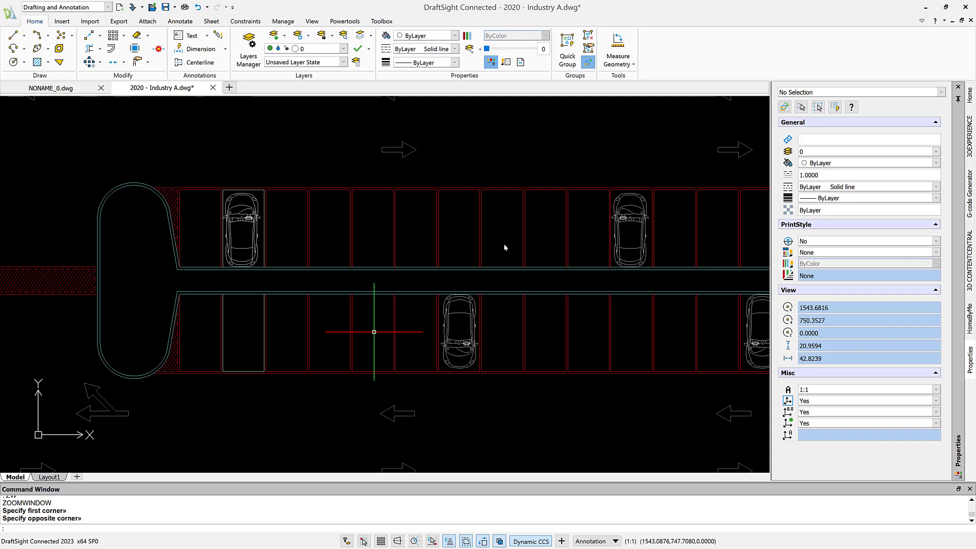
mouse_move(243, 251)
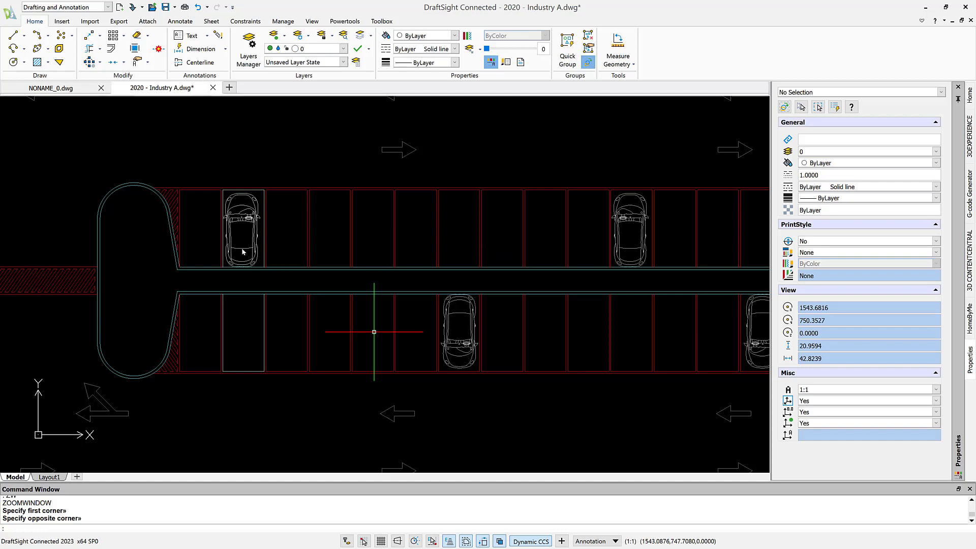
- Select the car in the first parking space as the pattern source
click(242, 229)
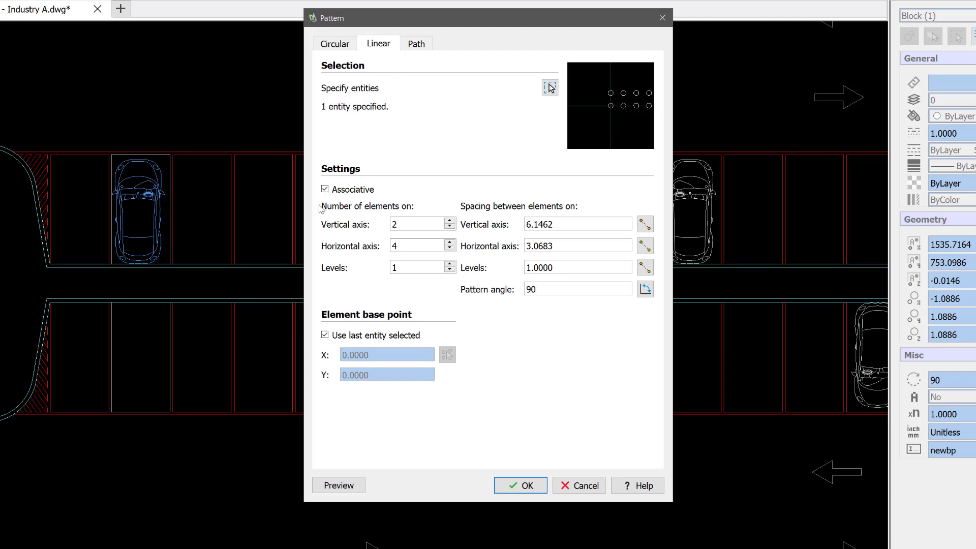
mouse_move(323, 256)
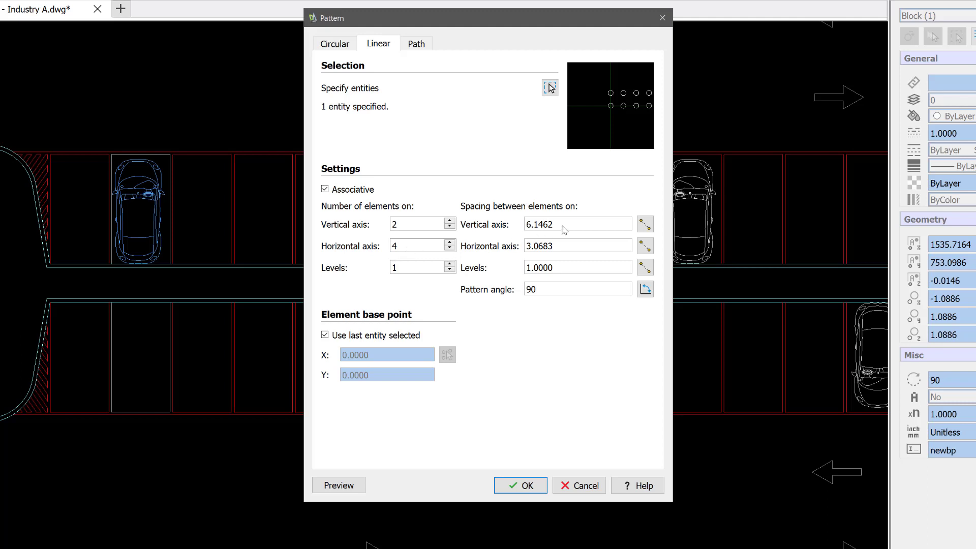
- Set the row spacing to 5.7 and create the 2-by-4 associative car pattern
click(572, 224)
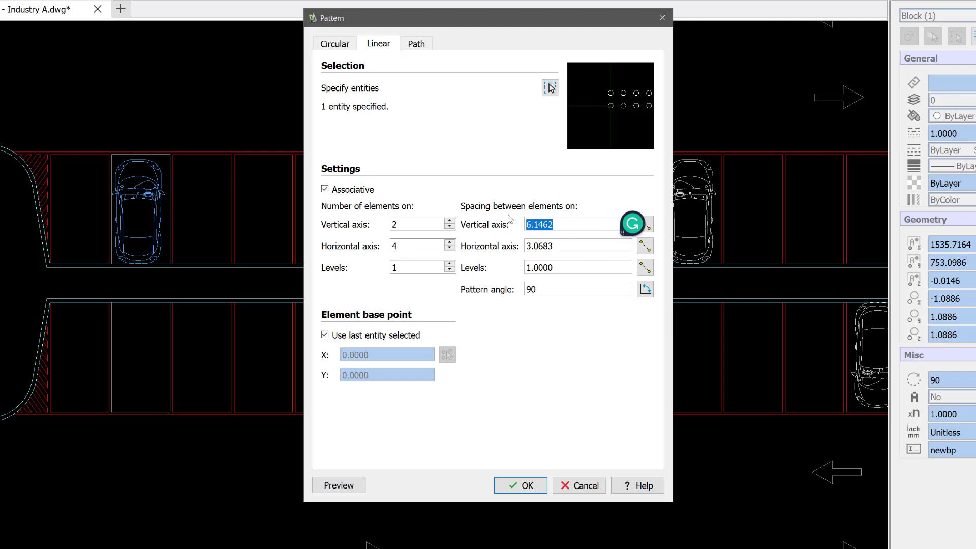
text(5.7)
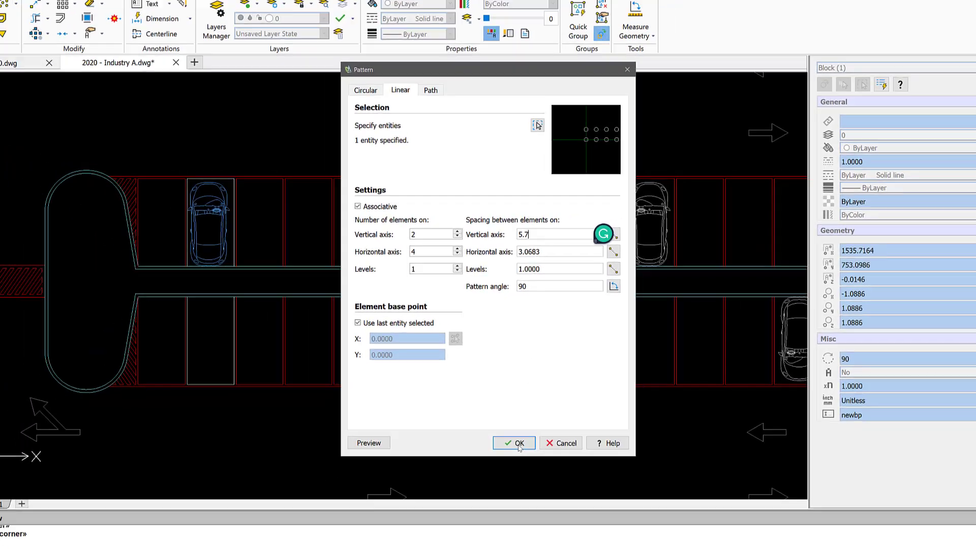
click(514, 442)
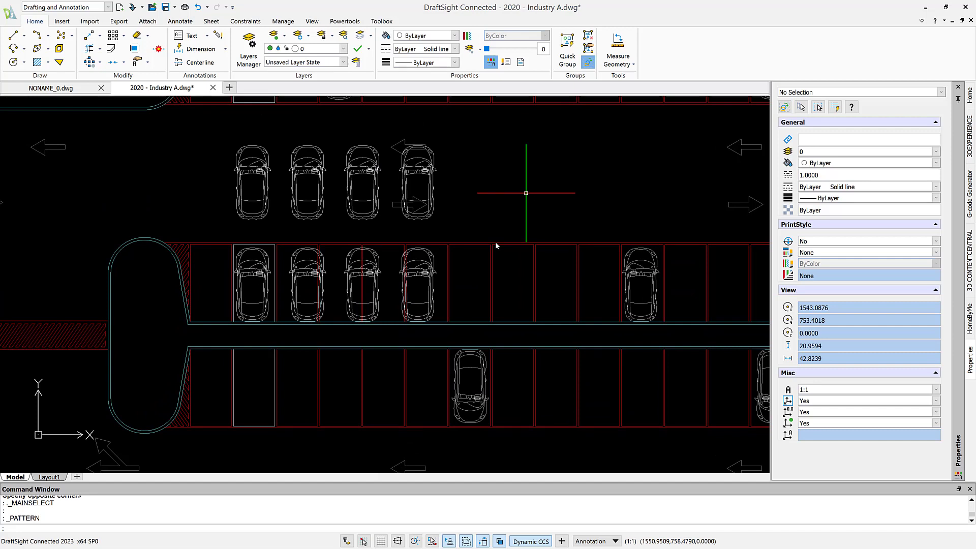
mouse_move(248, 233)
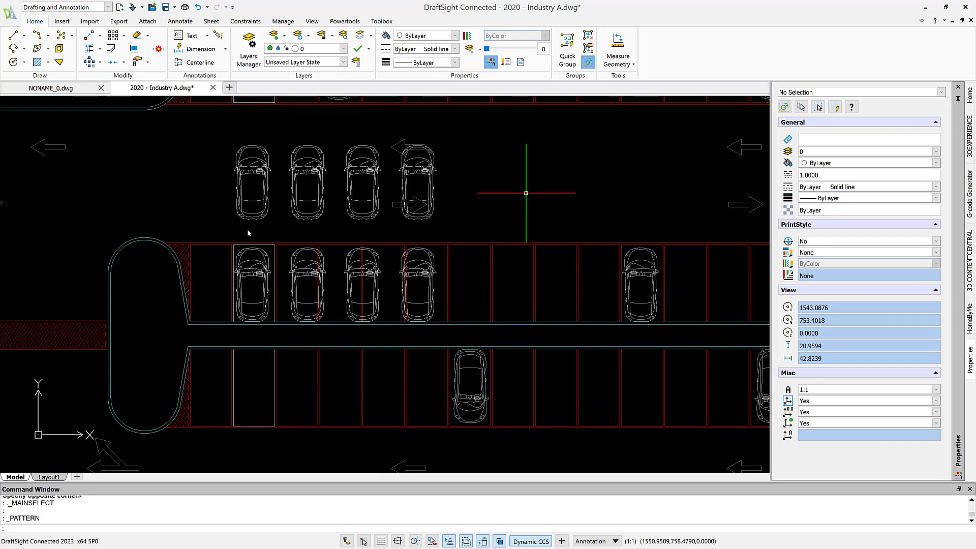
click(252, 182)
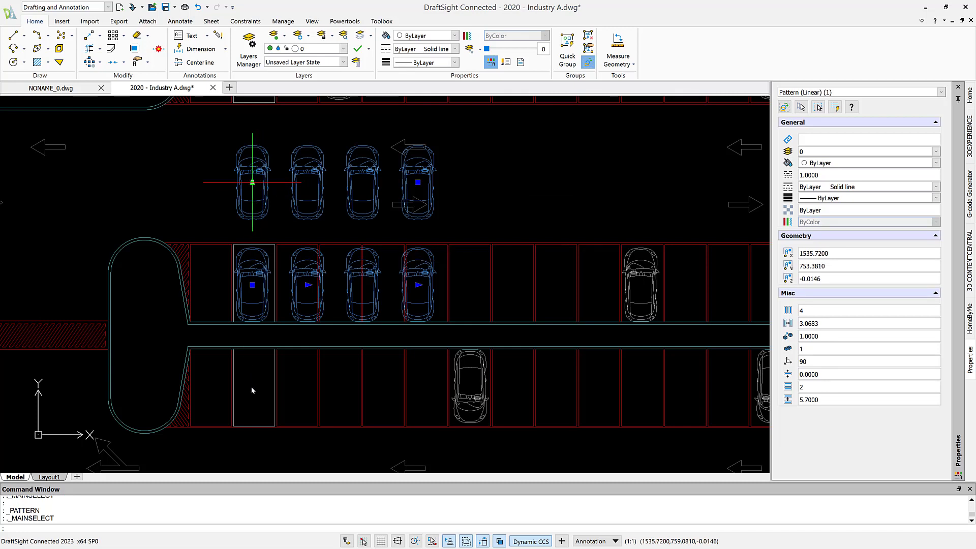
mouse_move(264, 300)
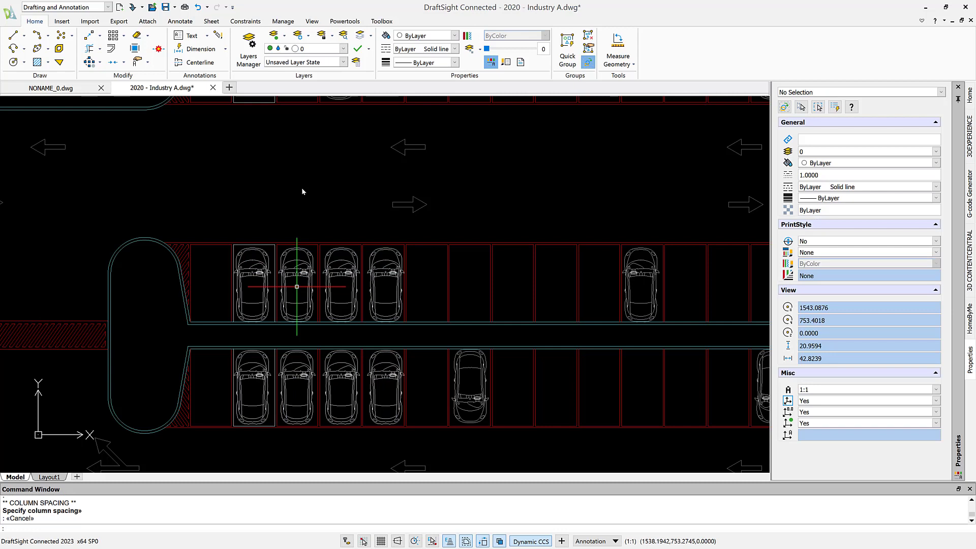
mouse_move(301, 186)
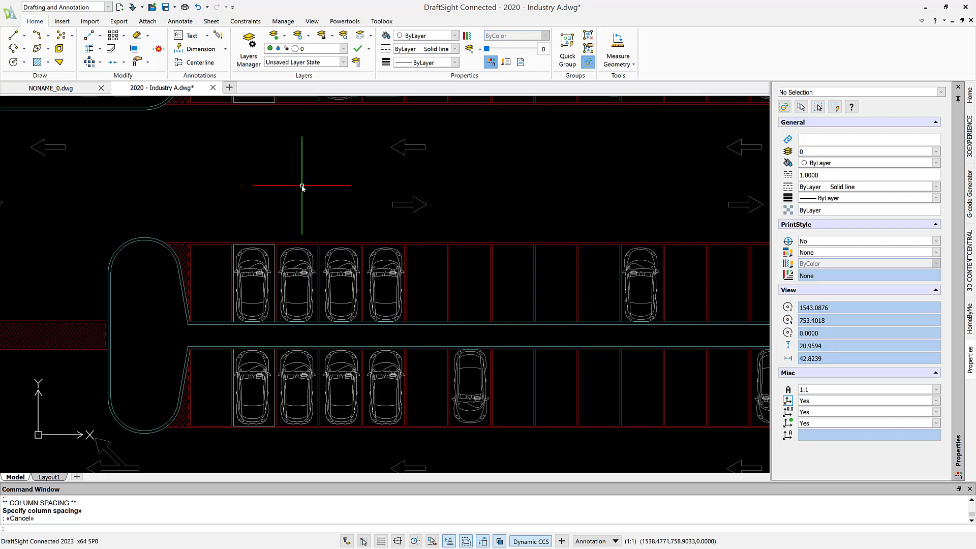
mouse_move(301, 185)
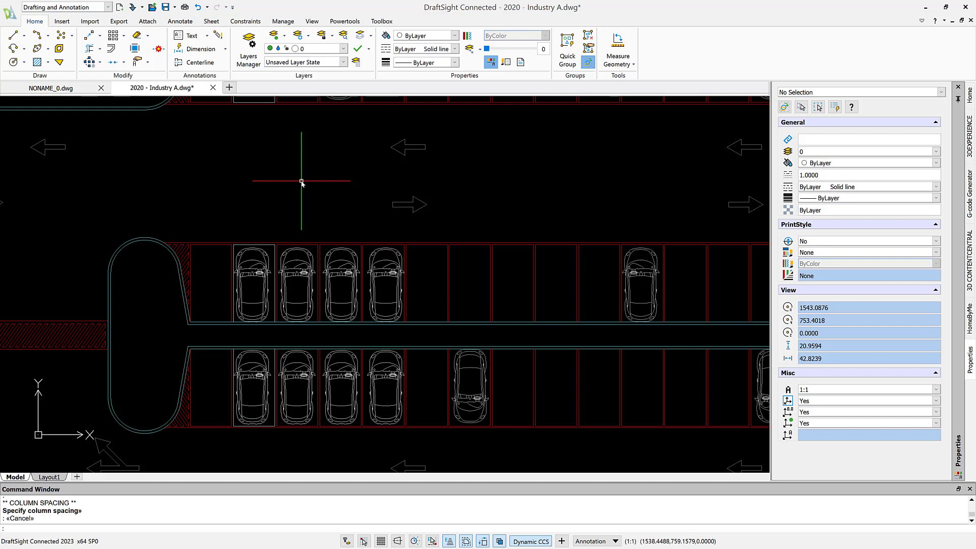
mouse_move(293, 182)
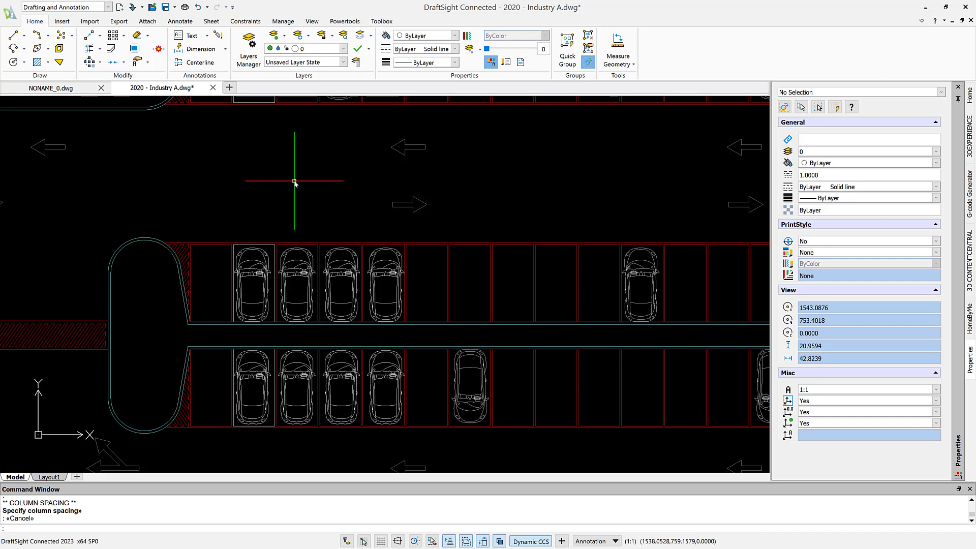